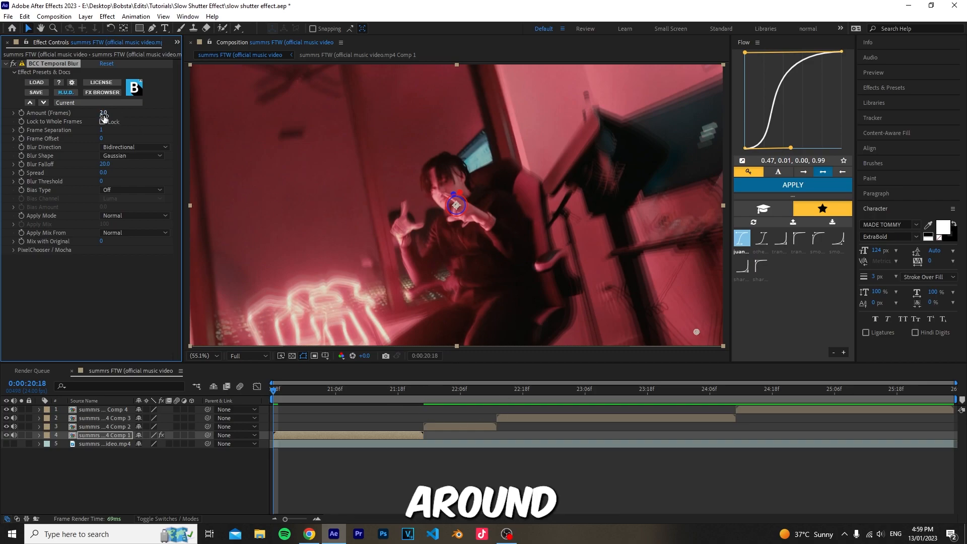
Scrub the BCC Temporal Blur Amount (Frames) down from 2 to 1.5
{"action": "left_click_drag", "start_coordinate": [102, 112], "coordinate": [99, 112]}
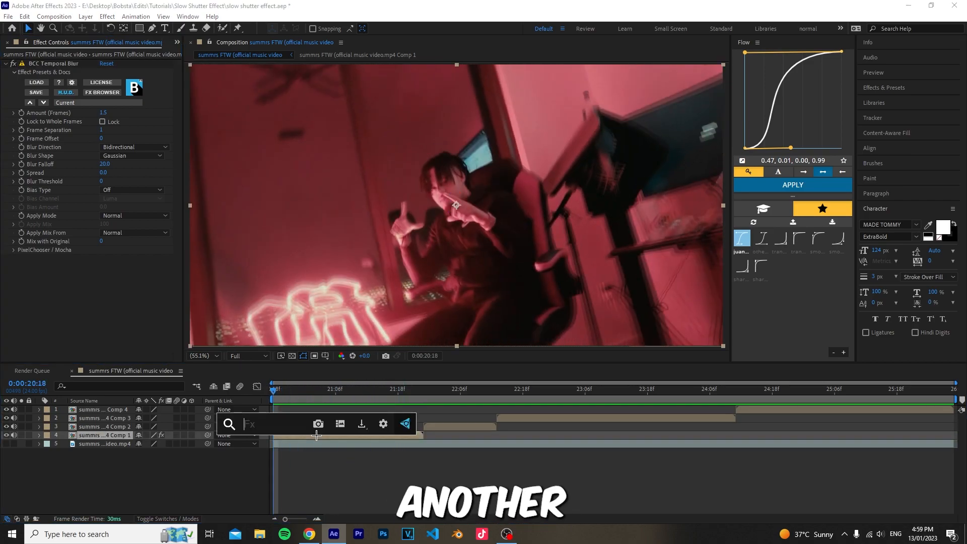
Apply Posterize Time (searched as 'pos') and set its Frame Rate to 15
{"action": "type", "text": "pos"}
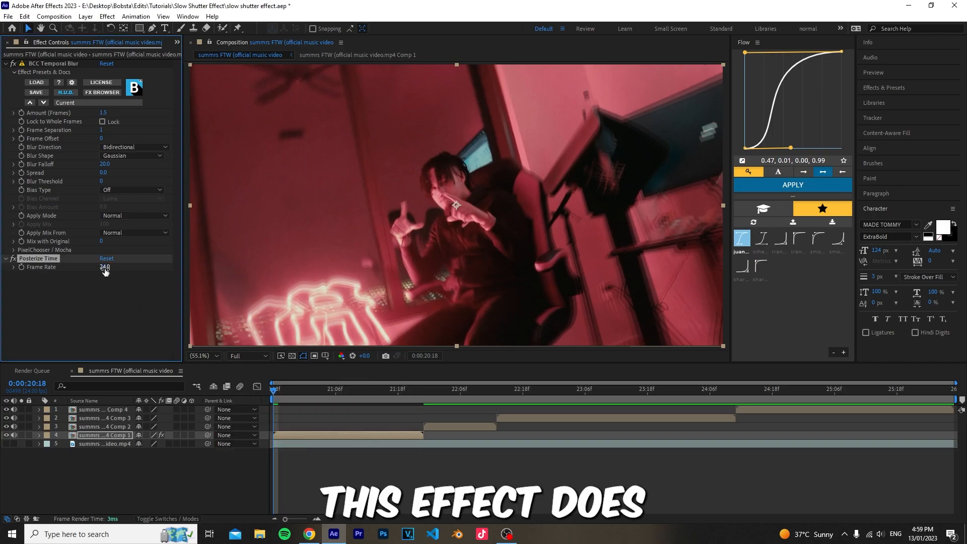
{"action": "double_click", "coordinate": [106, 267]}
{"action": "type", "text": "15"}
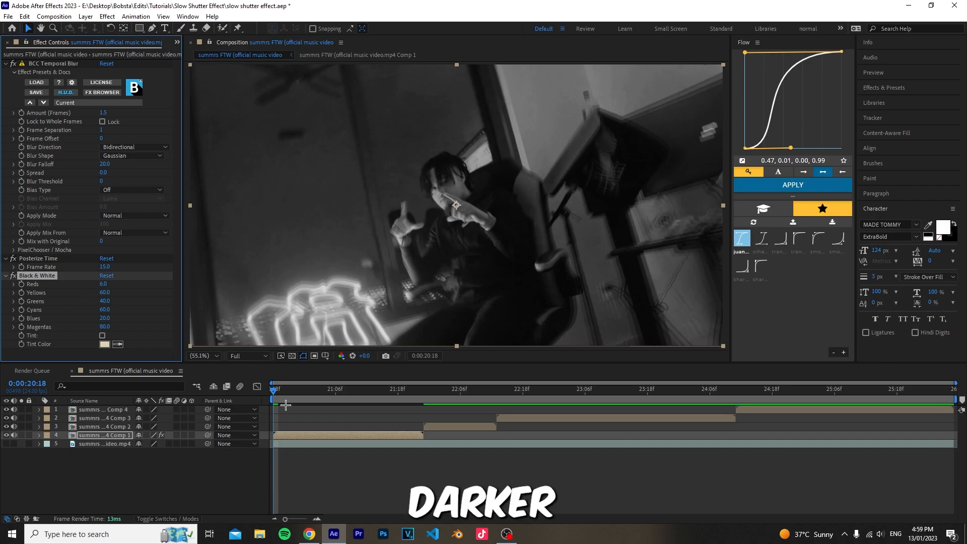
Search 'flci' and apply Sapphire S_Flicker below the Black & White effect
{"action": "type", "text": "flci"}
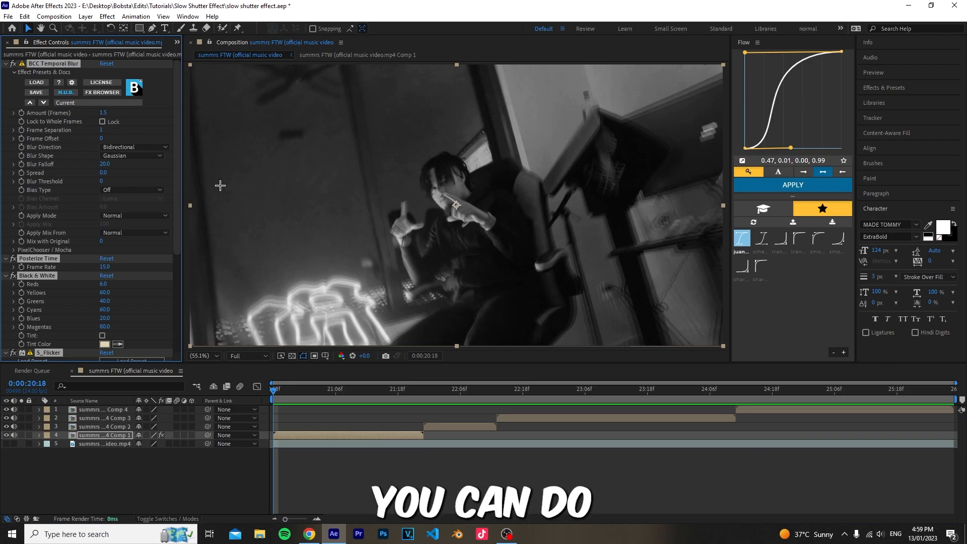
Paste the blur, Posterize Time and S_Flicker stack onto the other clips and preview the fourth one
{"action": "left_click", "coordinate": [506, 389]}
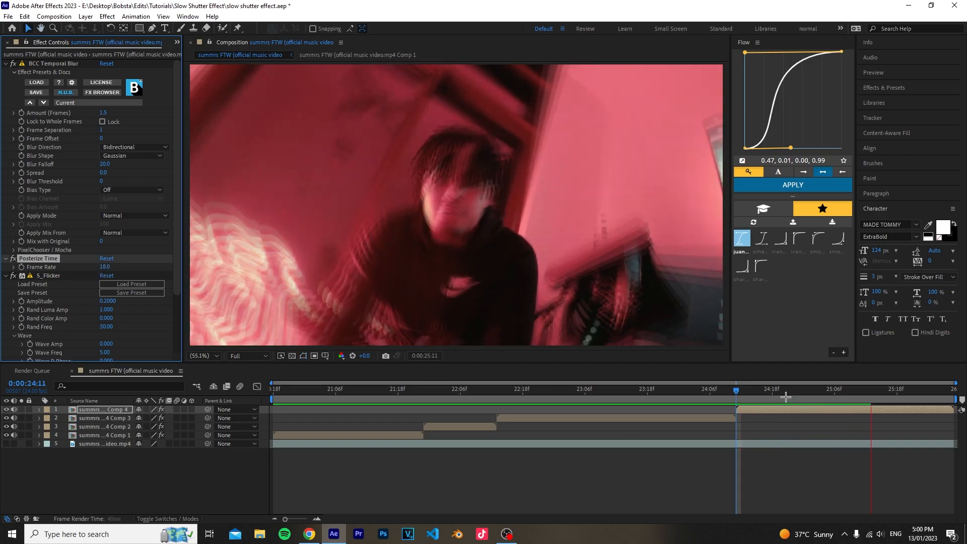
{"action": "left_click", "coordinate": [779, 389]}
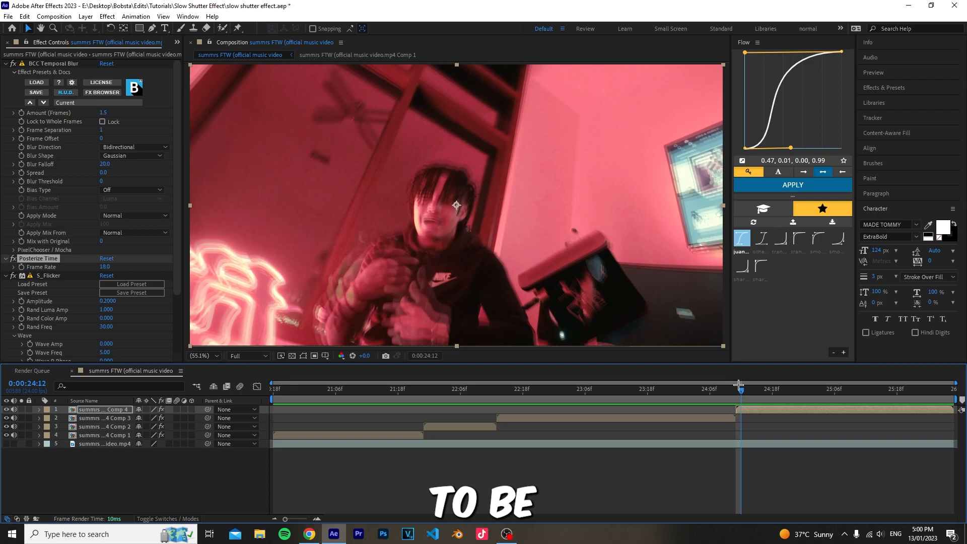
{"action": "left_click", "coordinate": [276, 389]}
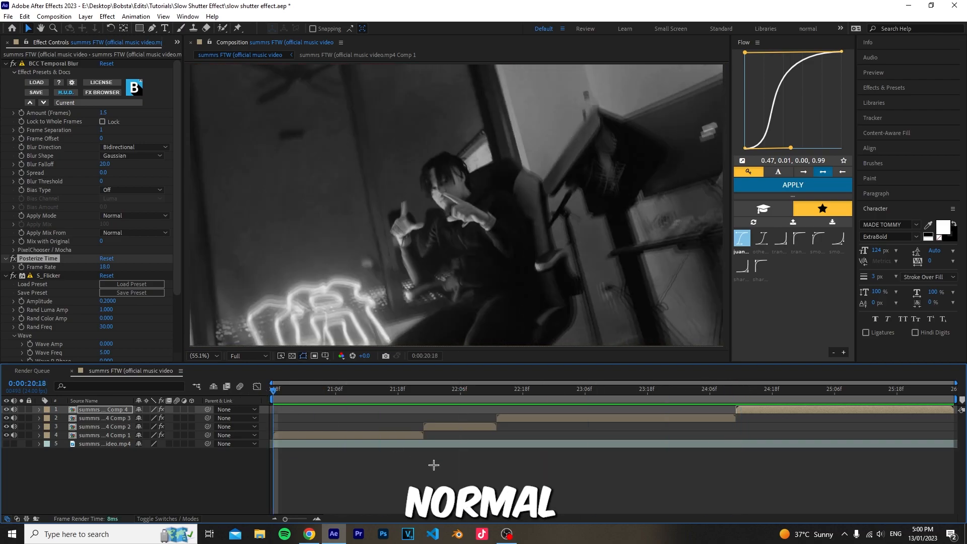